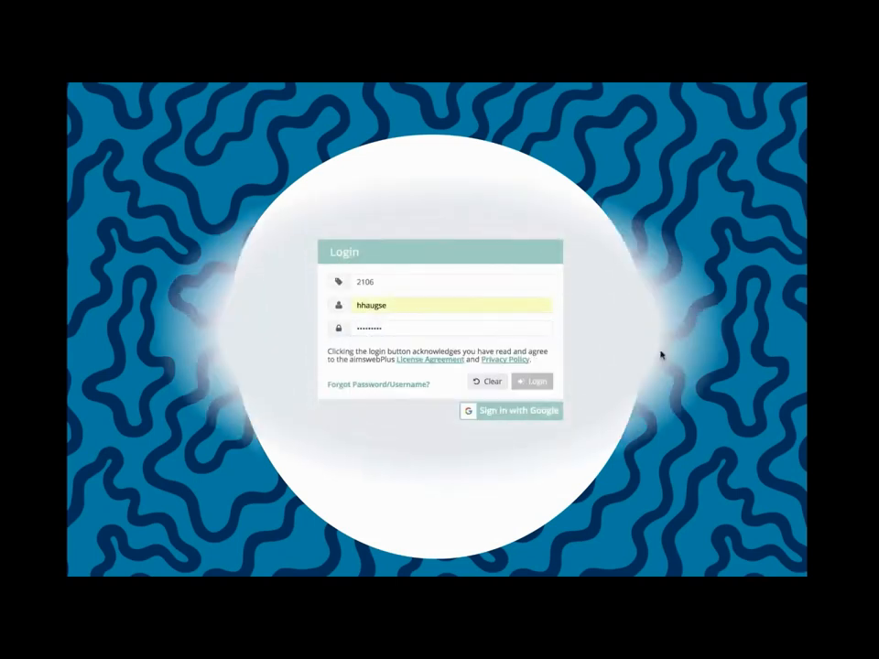
# Log in to aimswebPlus with the account credentials
pyautogui.click(533, 381)
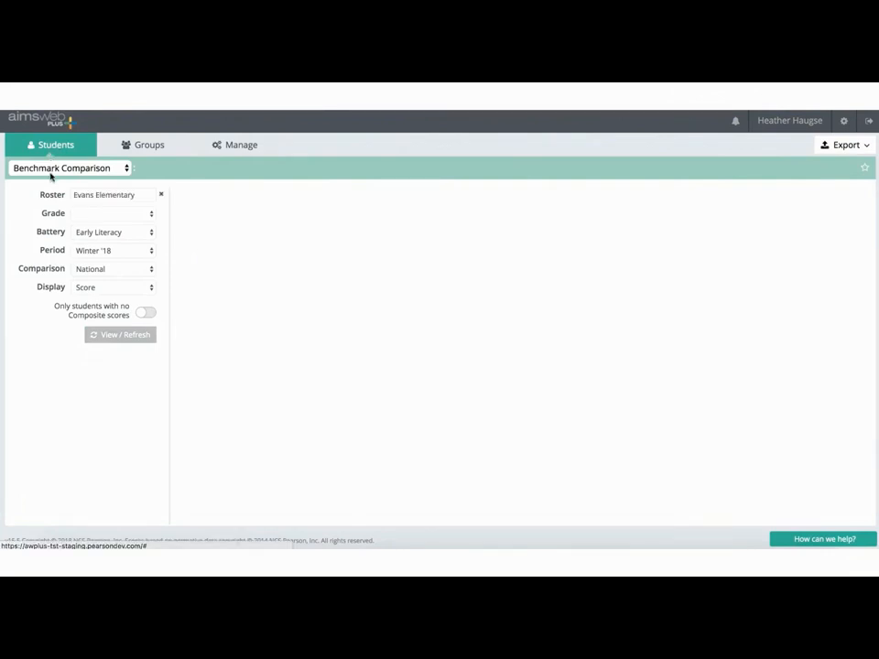
# Switch the Students view to Shaywitz DyslexiaScreen and load the grades K to 2 list
pyautogui.click(69, 167)
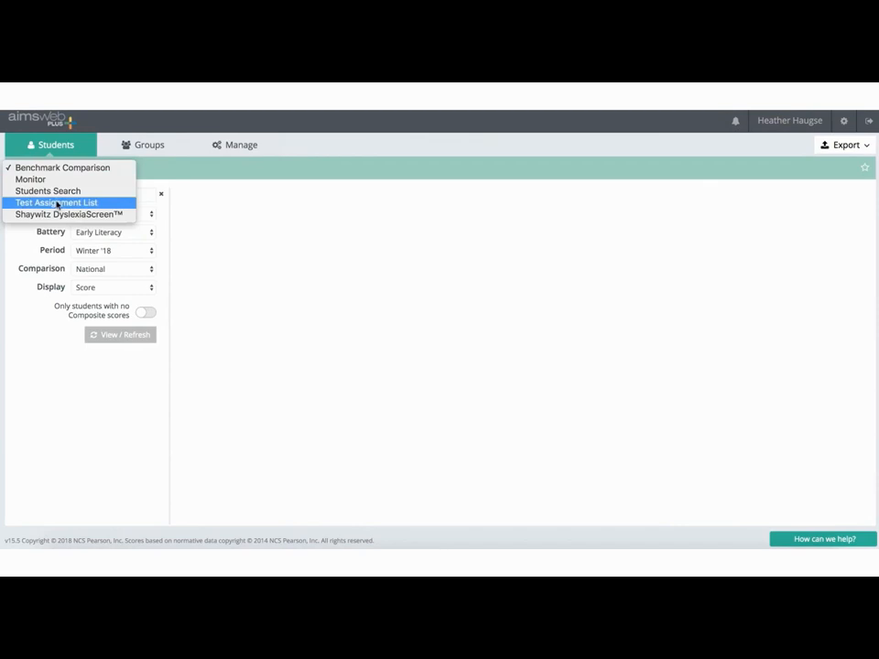
pyautogui.moveTo(69, 213)
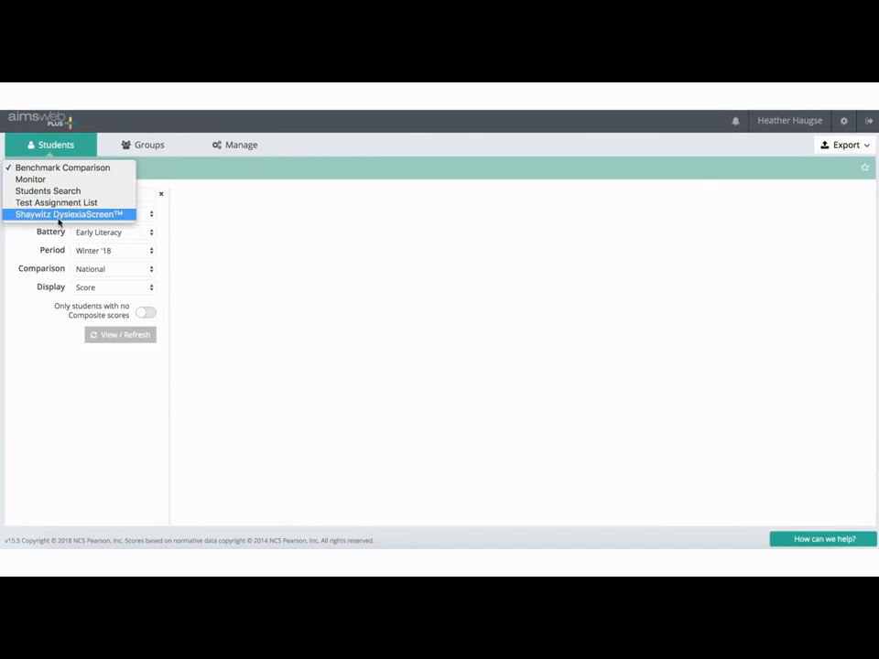
pyautogui.click(68, 214)
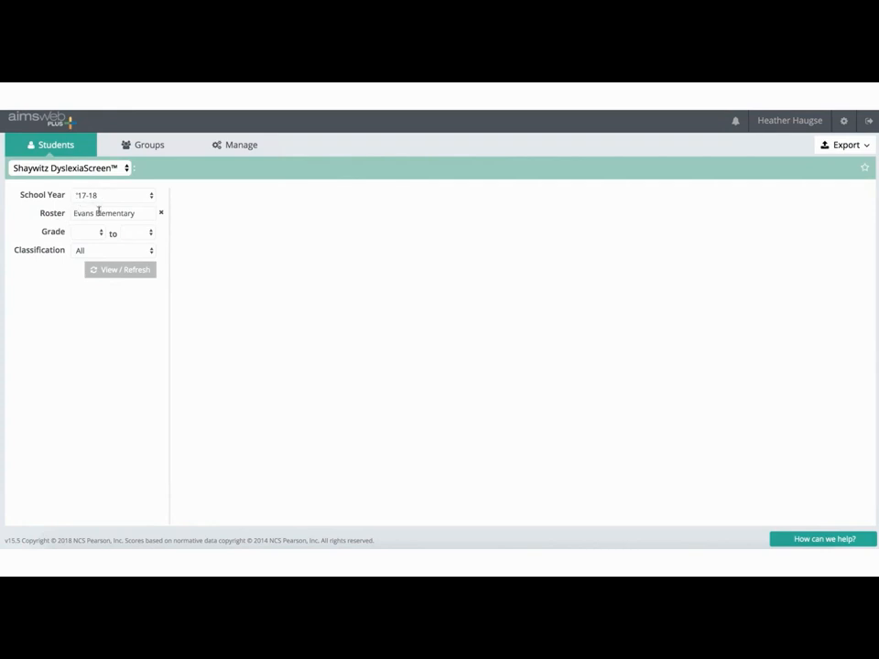
pyautogui.click(110, 212)
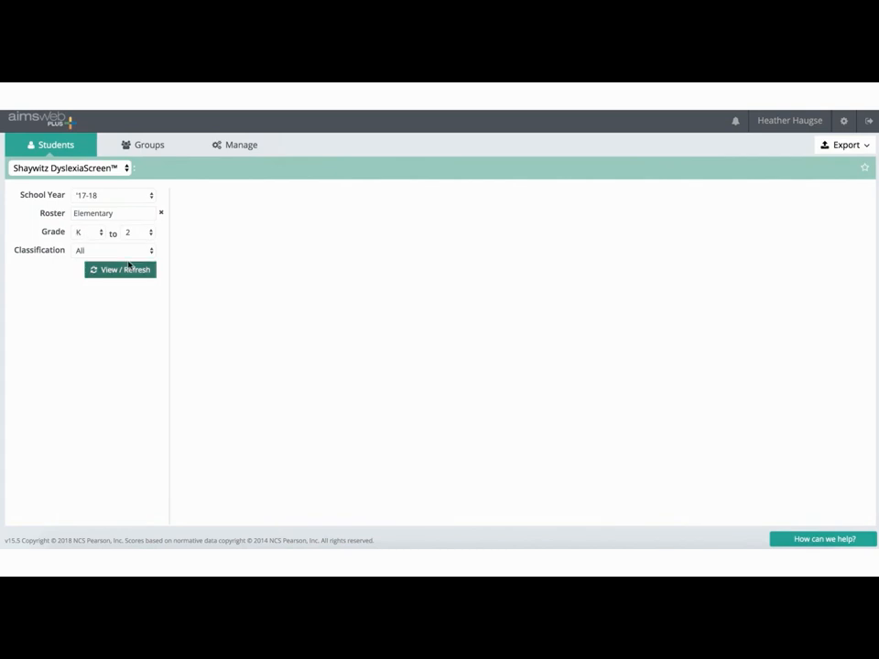
pyautogui.moveTo(131, 236)
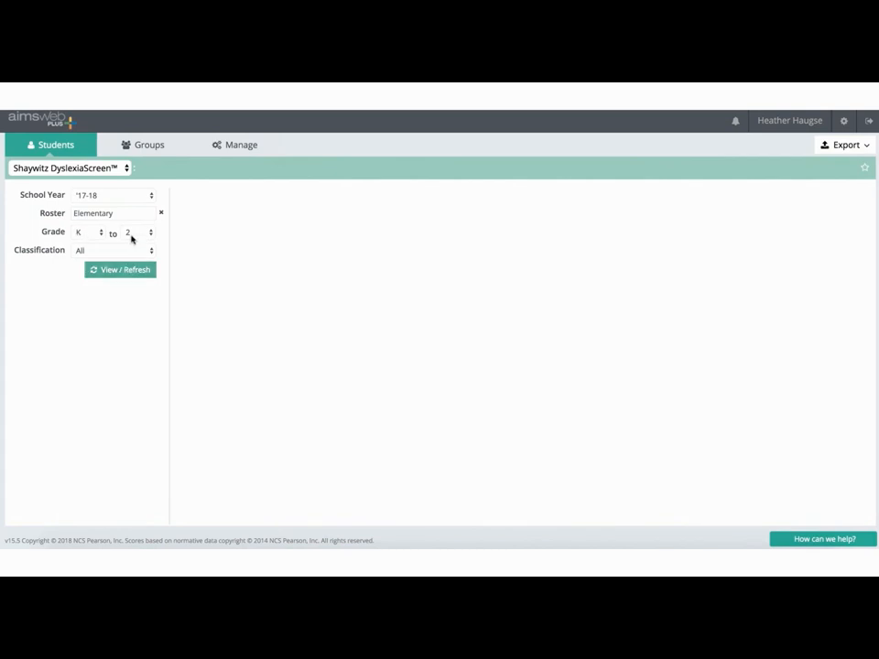
pyautogui.click(119, 269)
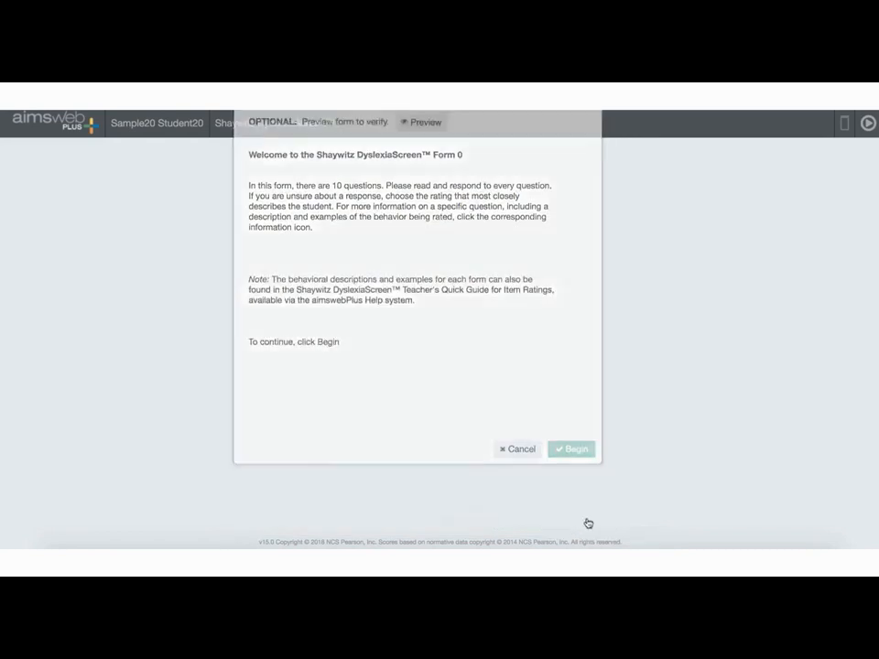
# Start the Form 0 rating, dismiss item examples, and rate the first Academics item Never
pyautogui.click(571, 449)
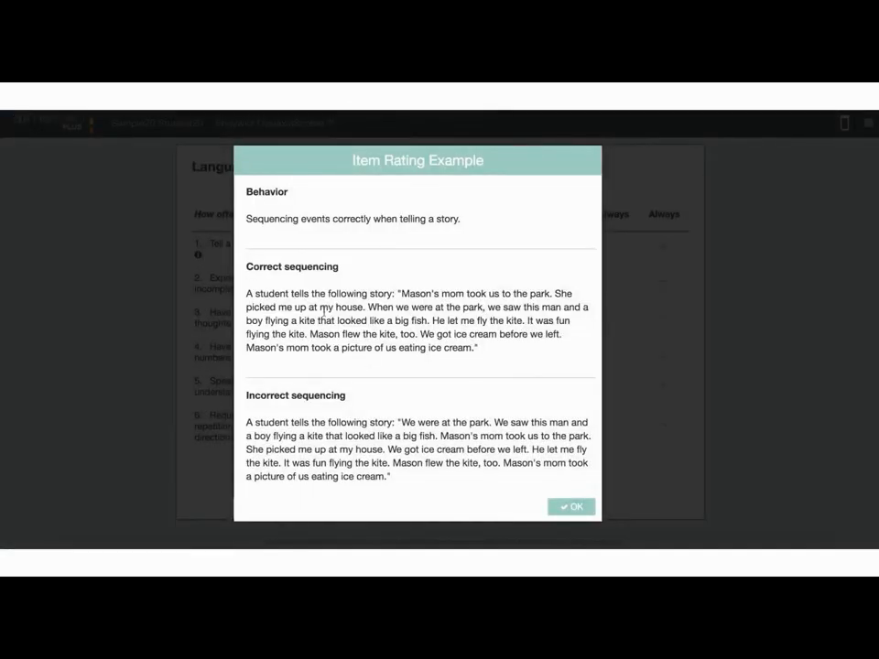
pyautogui.click(571, 507)
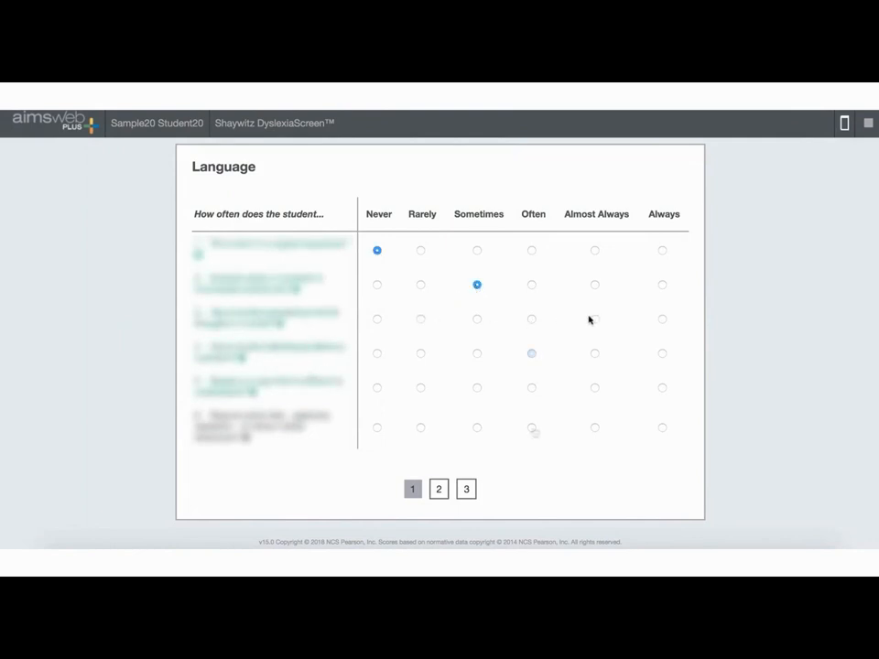
pyautogui.click(438, 489)
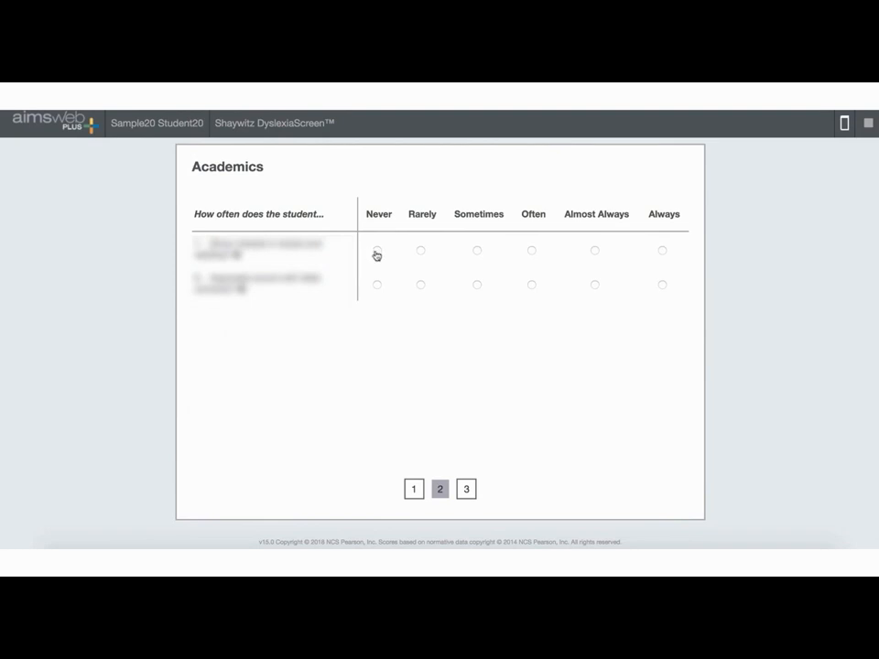
pyautogui.click(467, 488)
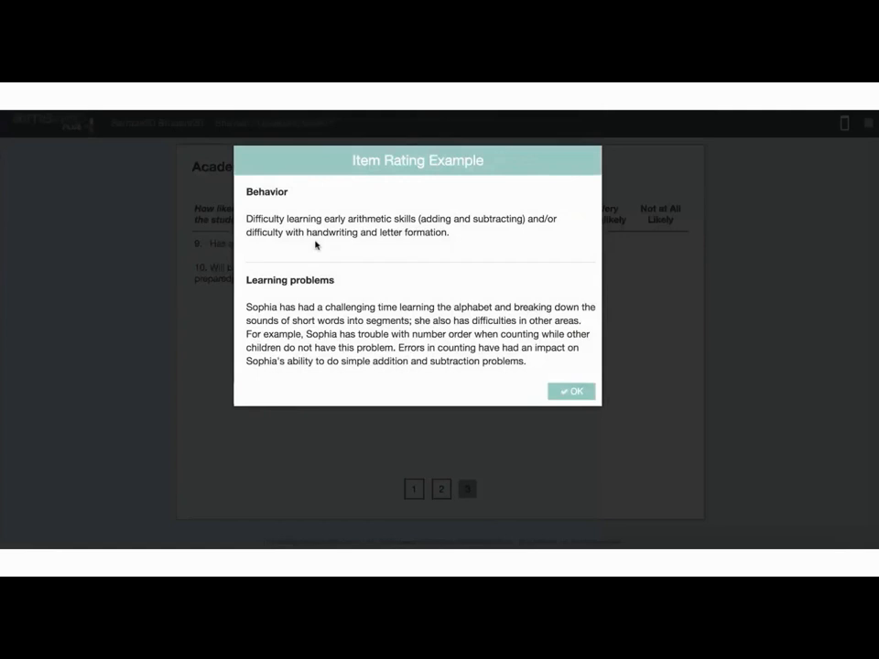
pyautogui.moveTo(571, 391)
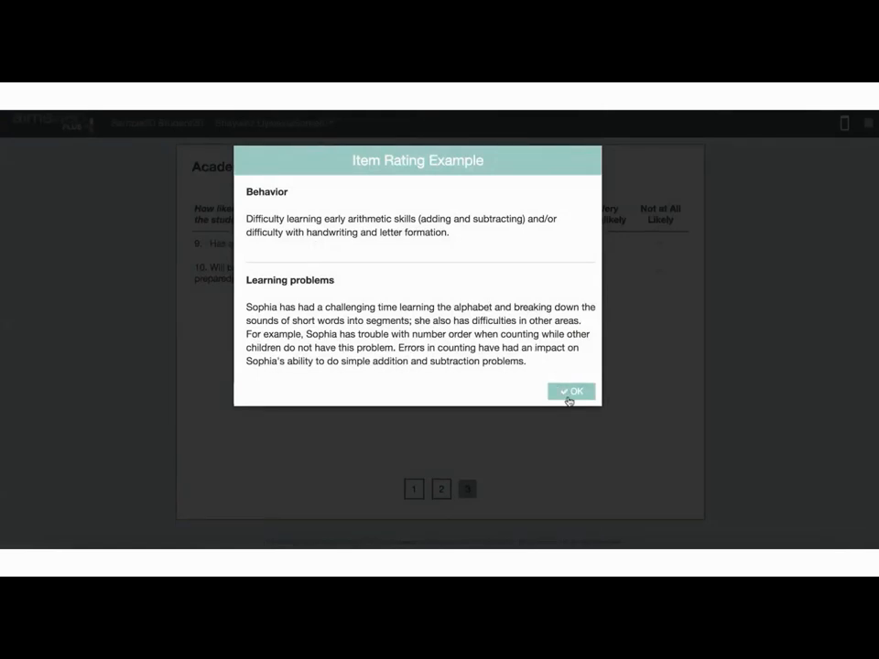
pyautogui.click(572, 392)
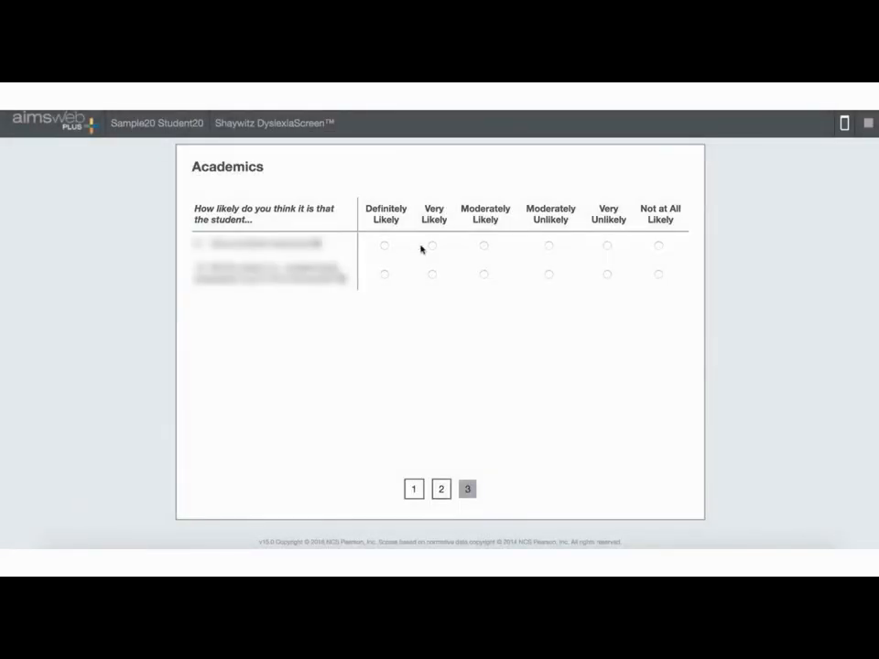
# Rate item 9 Very Likely, score the rating At Risk, and accept the results
pyautogui.click(607, 273)
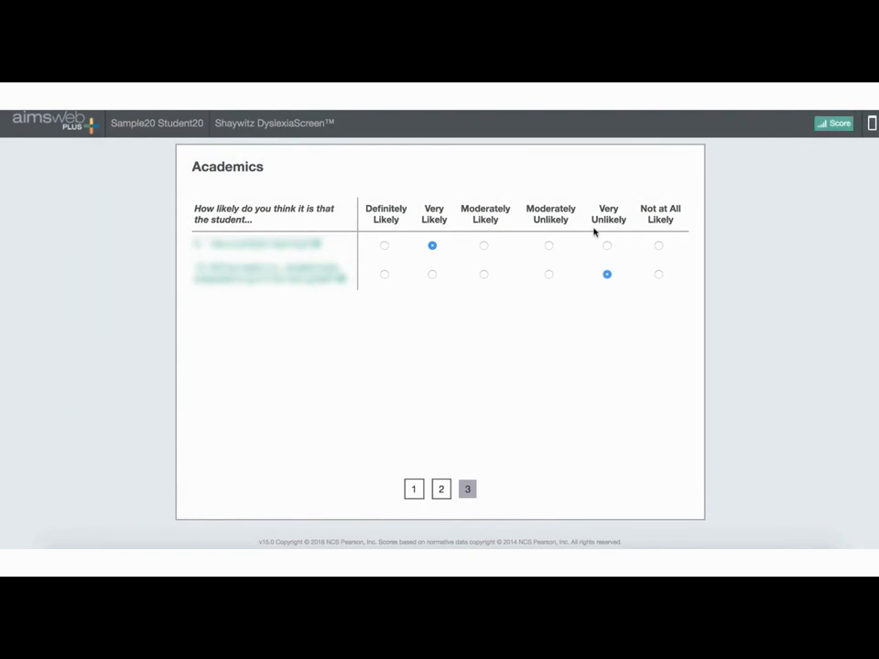
pyautogui.moveTo(581, 241)
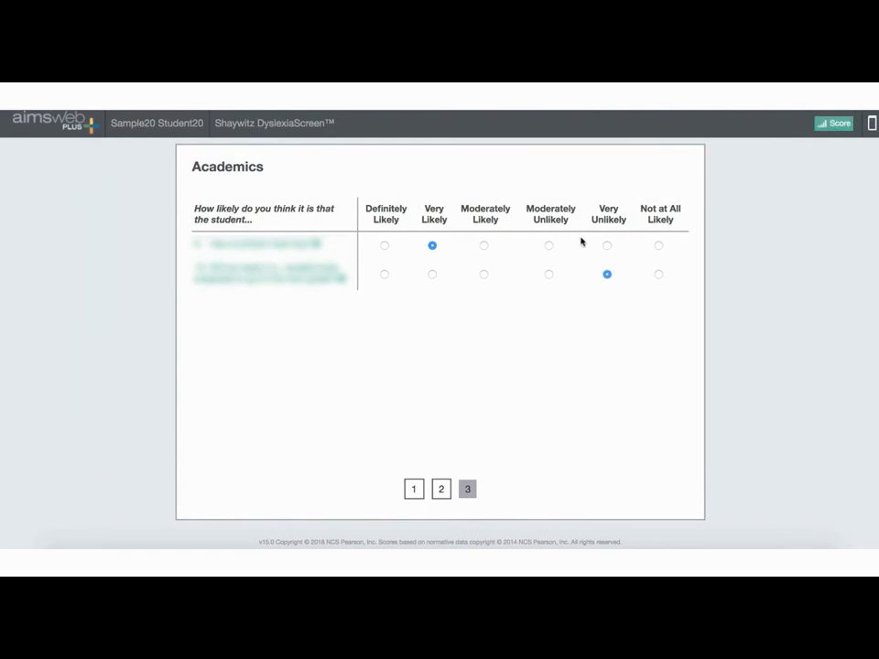
pyautogui.moveTo(778, 120)
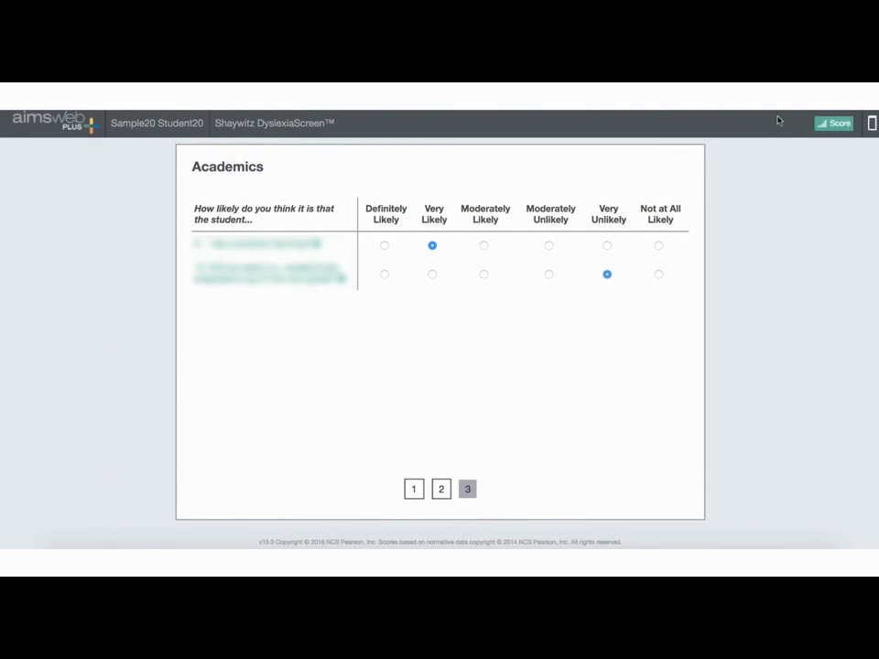
pyautogui.click(832, 123)
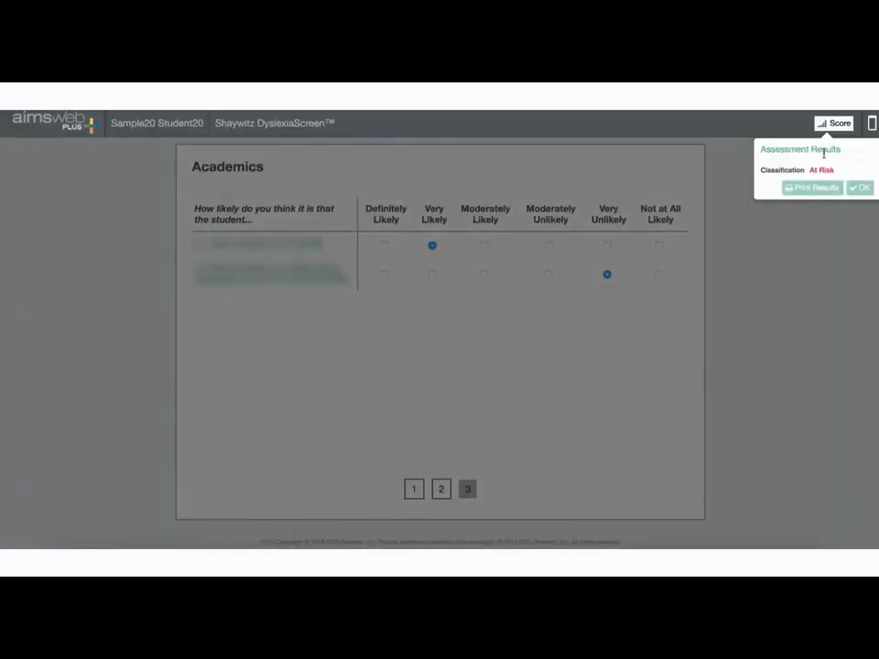
pyautogui.click(858, 188)
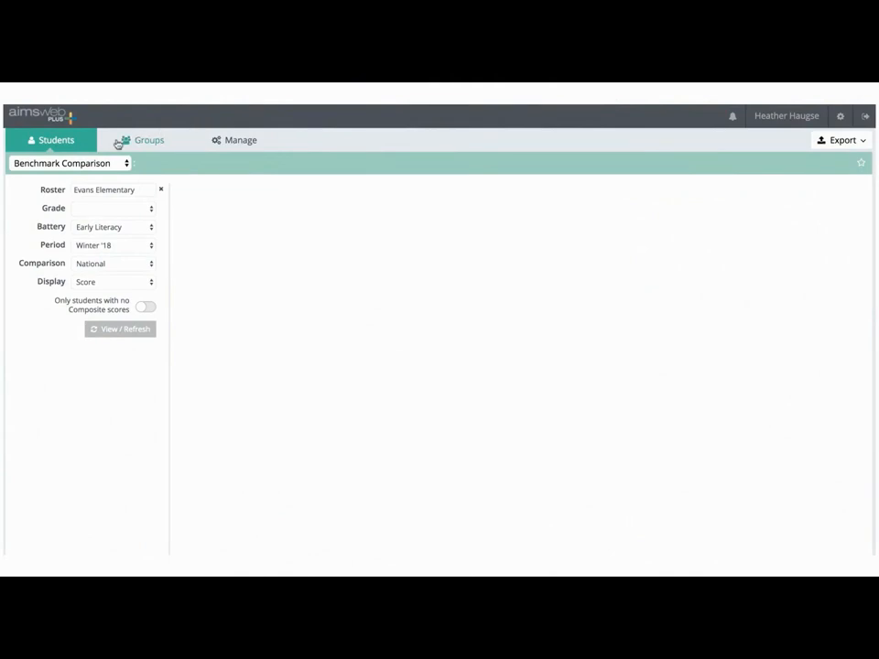
# List Shaywitz DyslexiaScreen results for the Elementary roster, grades K to 2
pyautogui.click(68, 163)
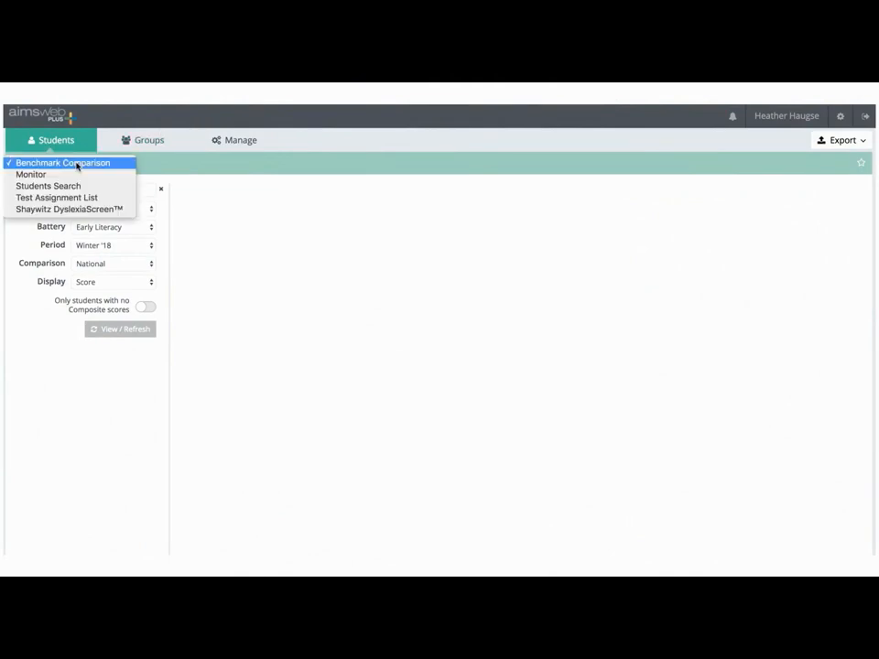
pyautogui.moveTo(69, 208)
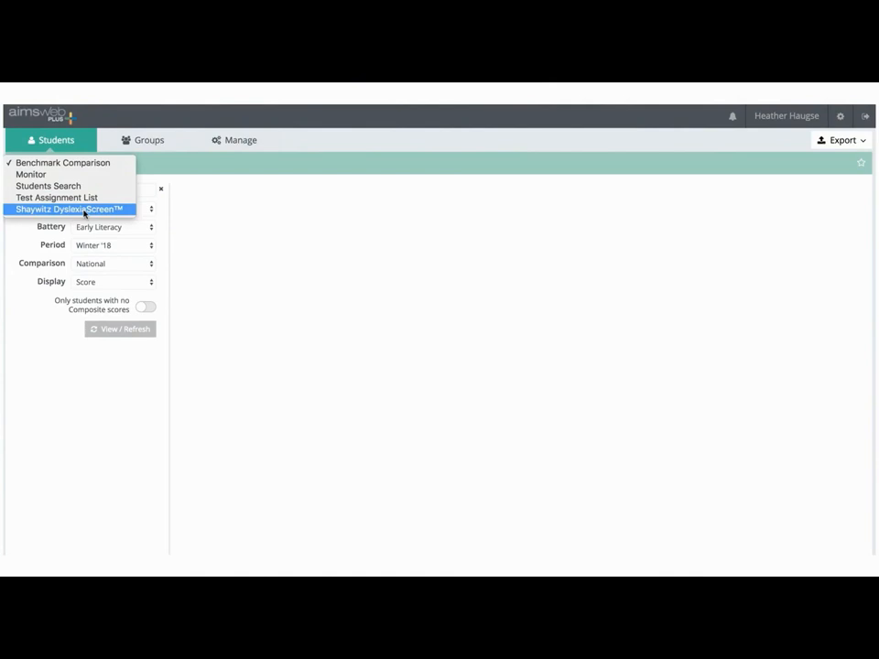
pyautogui.click(69, 209)
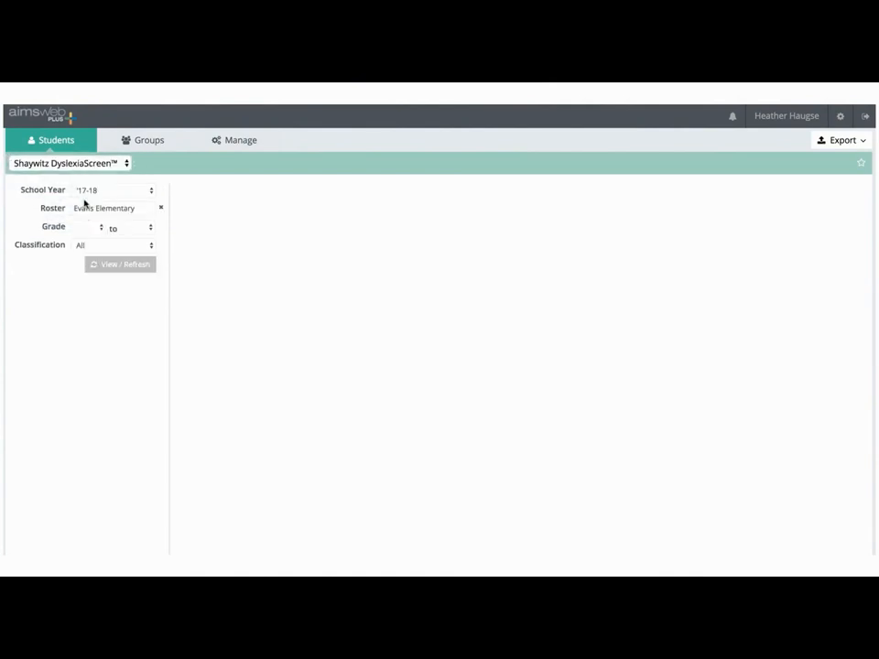
pyautogui.click(160, 208)
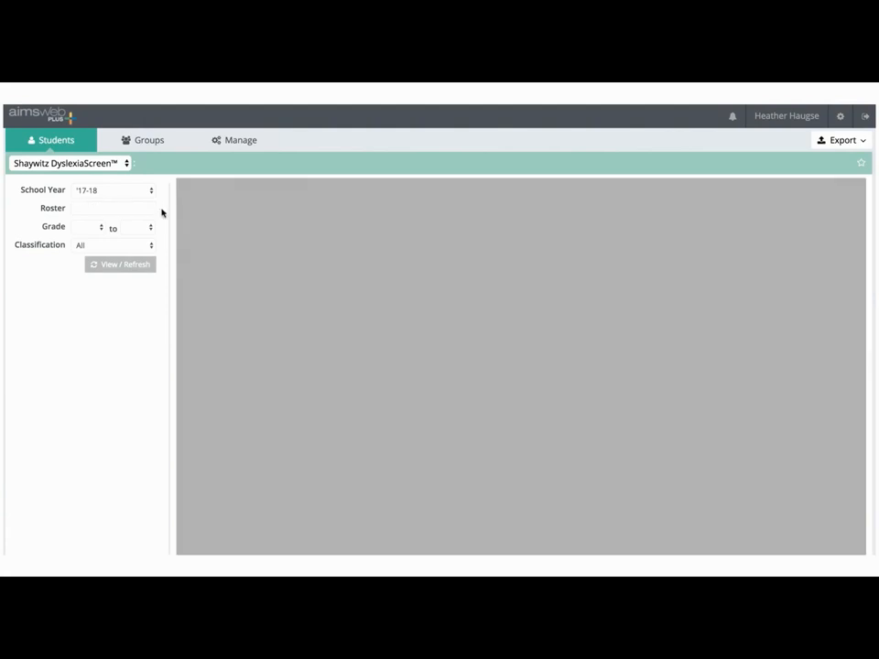
pyautogui.click(120, 265)
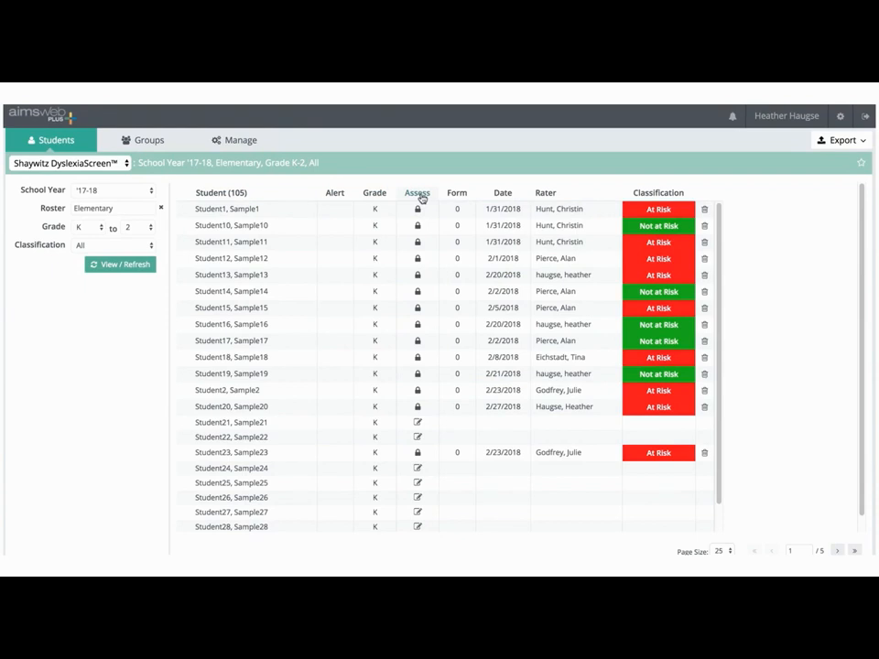
pyautogui.moveTo(457, 193)
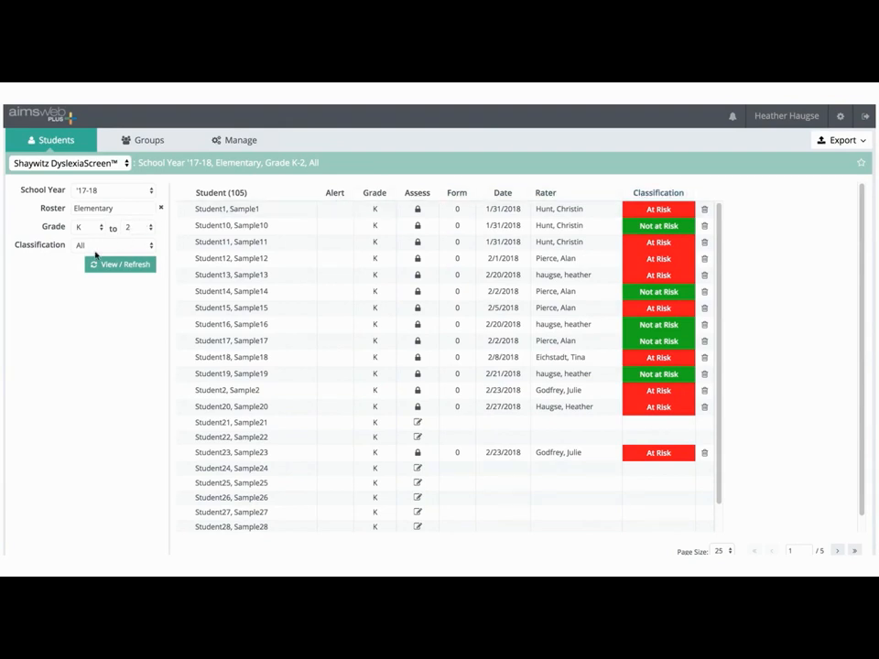
# Keep the Classification filter at All for the kindergarten student list
pyautogui.click(114, 244)
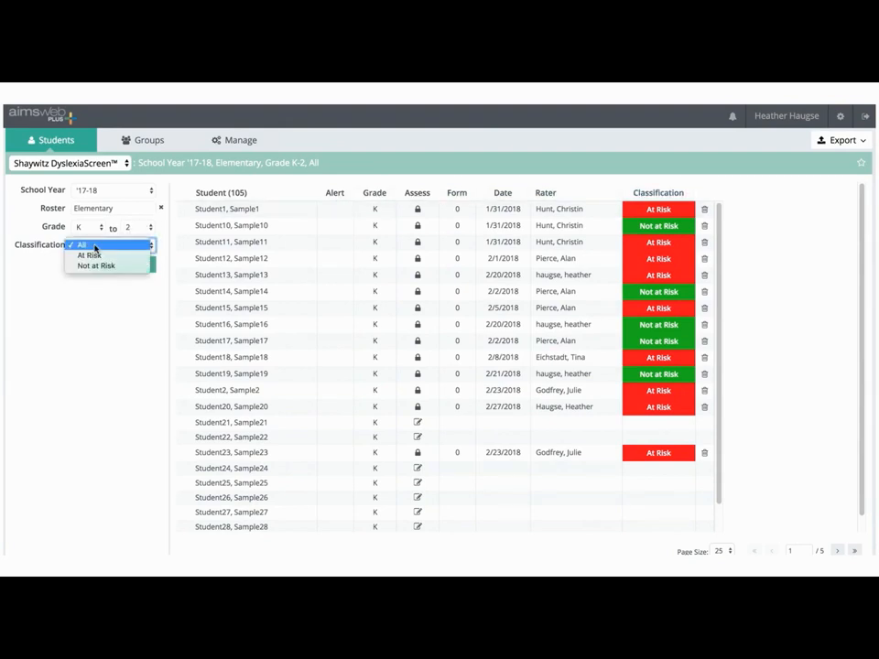
pyautogui.click(80, 244)
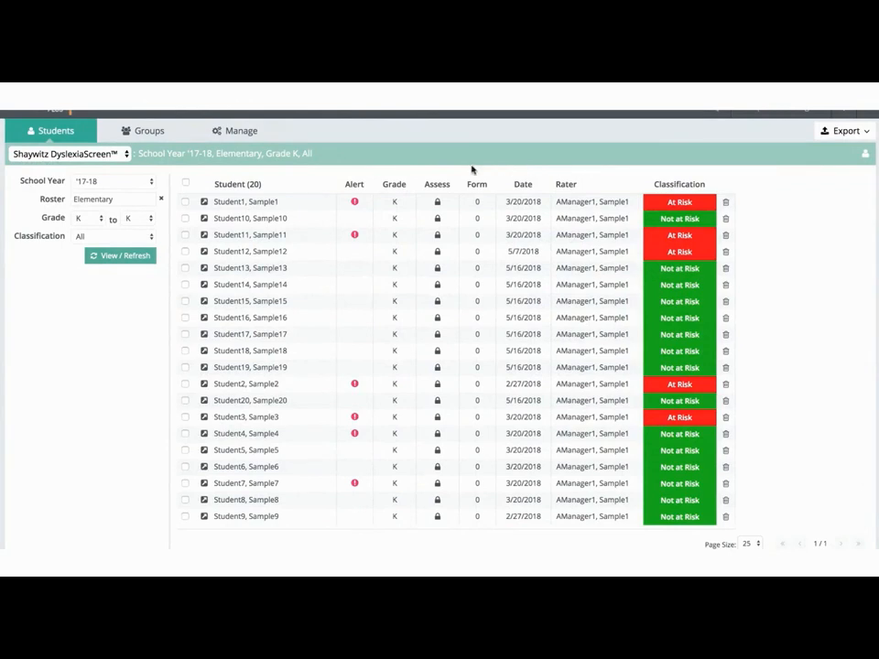
pyautogui.moveTo(314, 201)
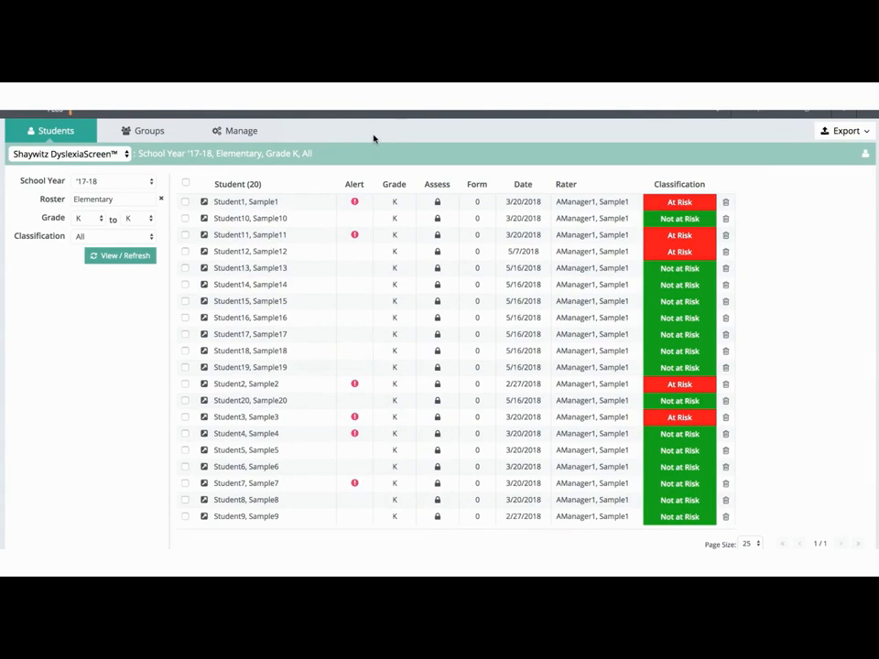
pyautogui.moveTo(320, 159)
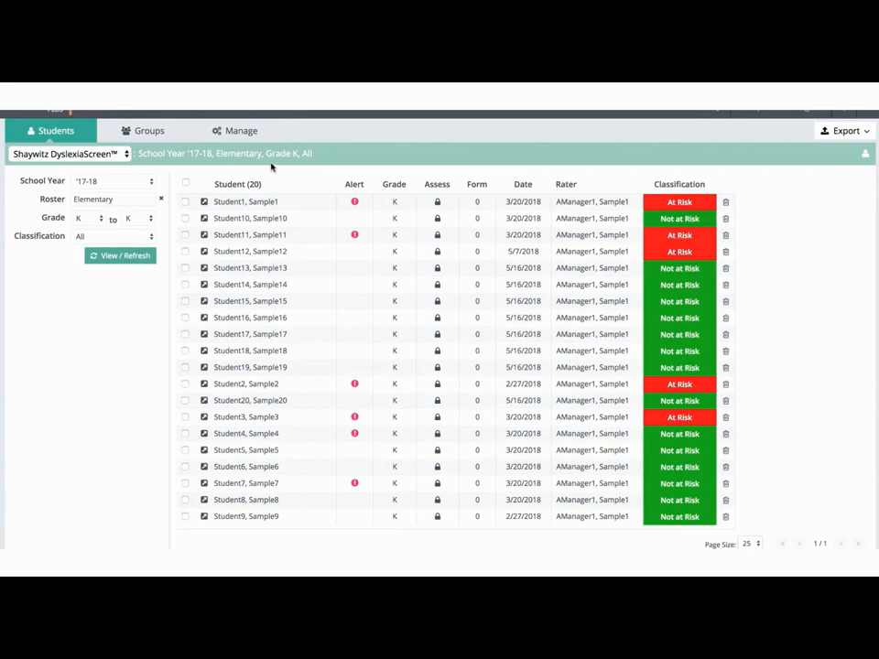
pyautogui.moveTo(163, 163)
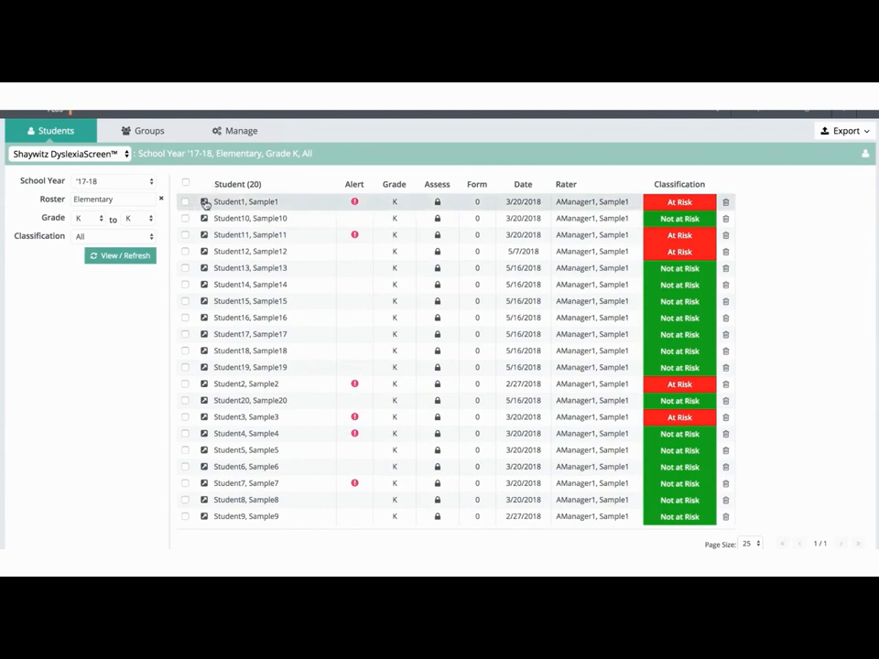
pyautogui.moveTo(205, 202)
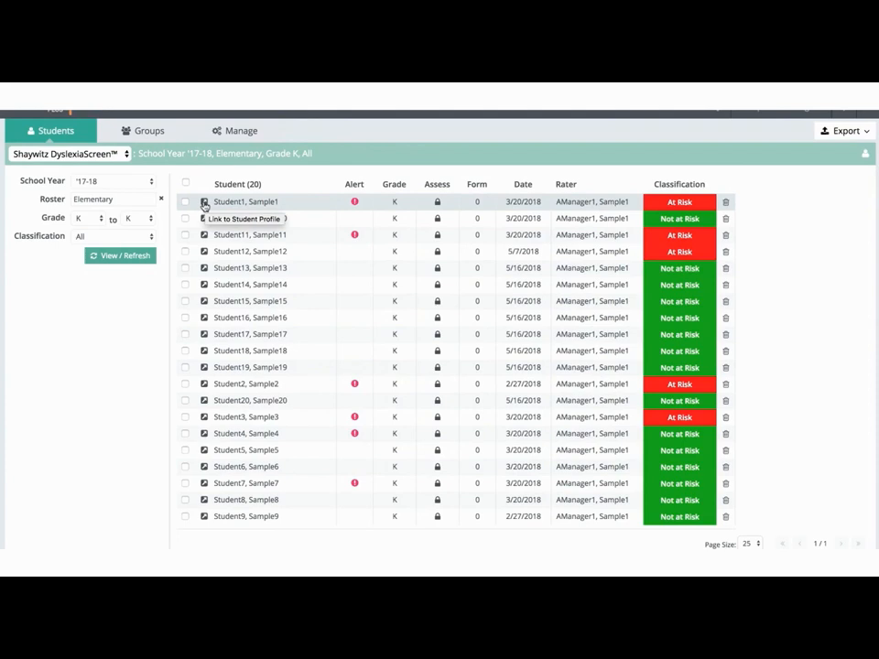
# Load Sample1 Student1's profile and show the new notifications
pyautogui.click(203, 202)
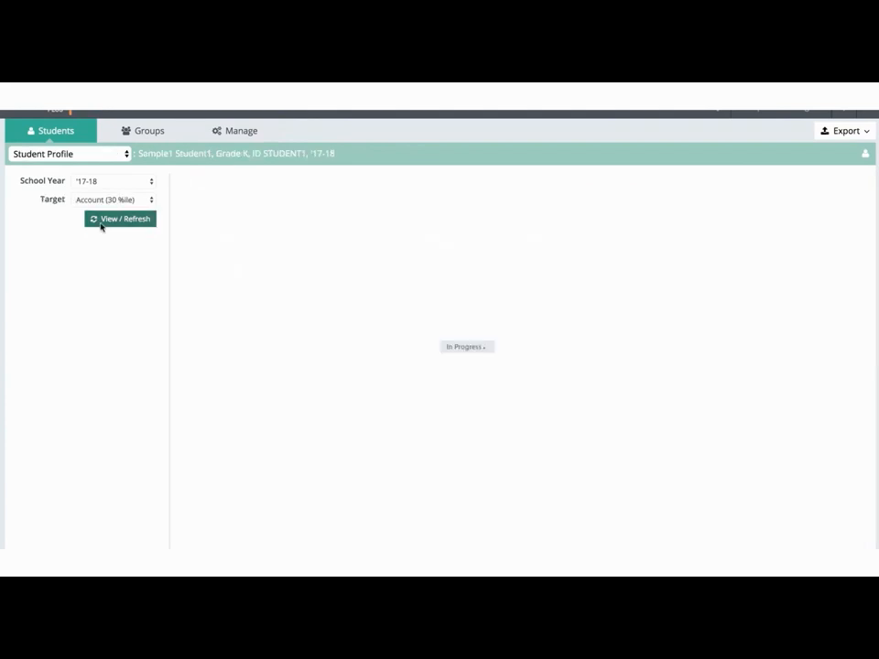
pyautogui.click(120, 219)
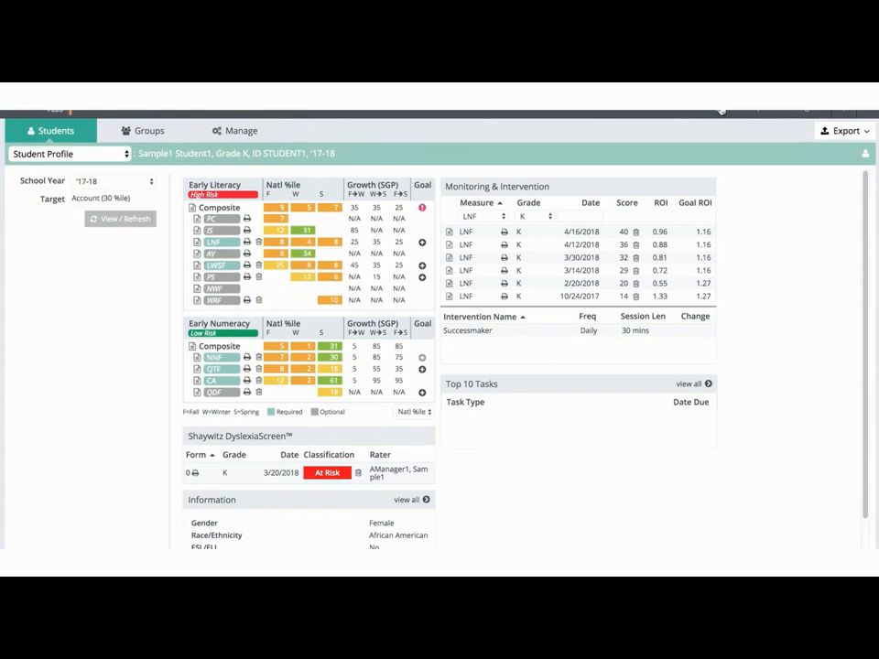
pyautogui.click(720, 114)
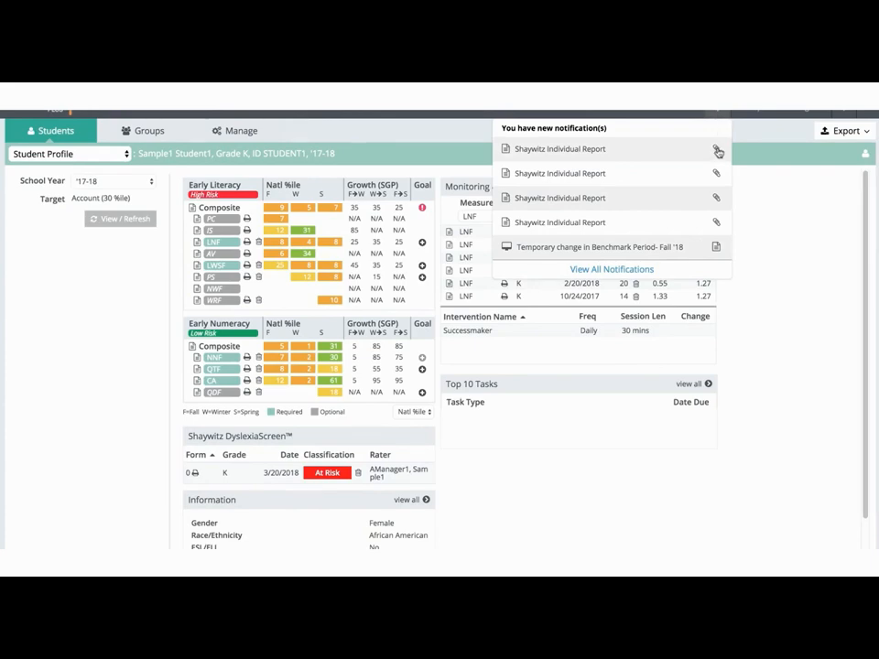
# Open Student1's Shaywitz Individual Report PDF from the notification
pyautogui.click(560, 148)
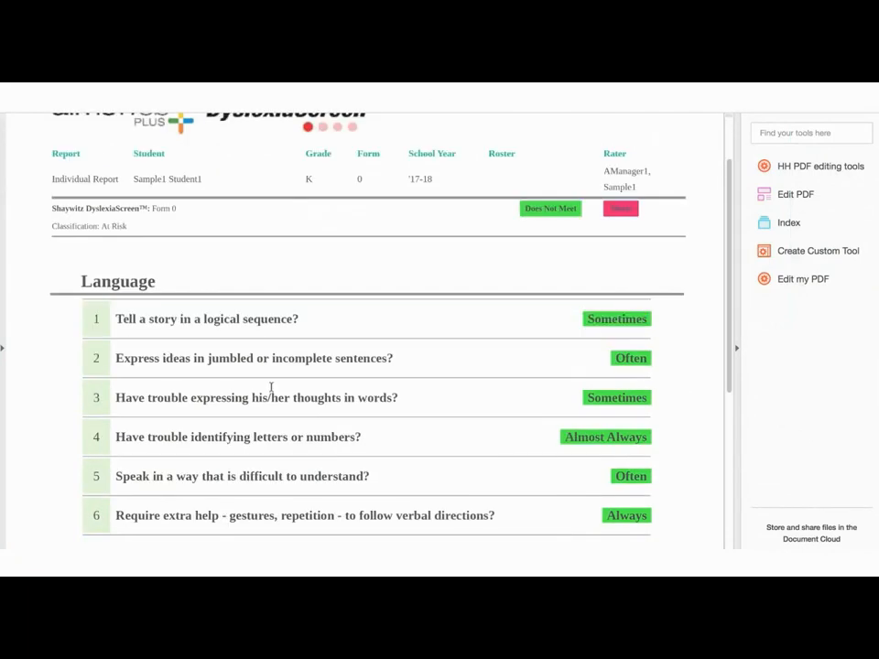
pyautogui.moveTo(269, 384)
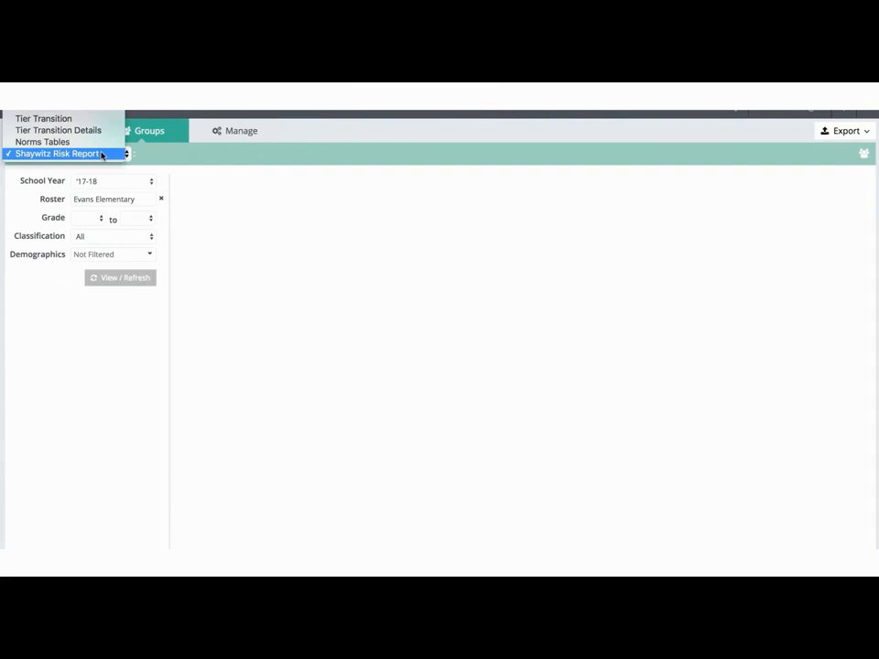
# Choose the group Shaywitz Risk Report for the Elementary roster with All classifications
pyautogui.click(57, 153)
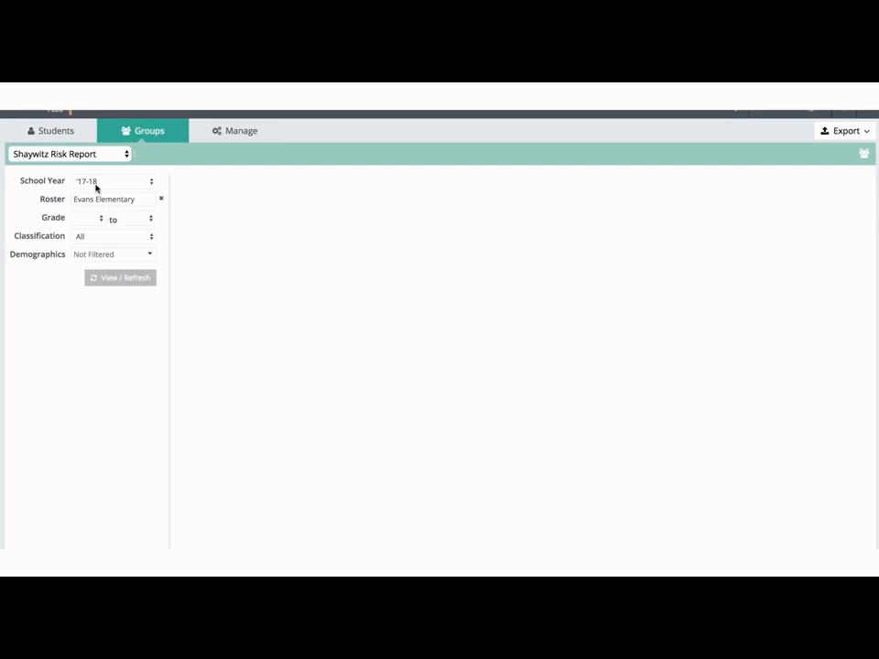
pyautogui.moveTo(140, 210)
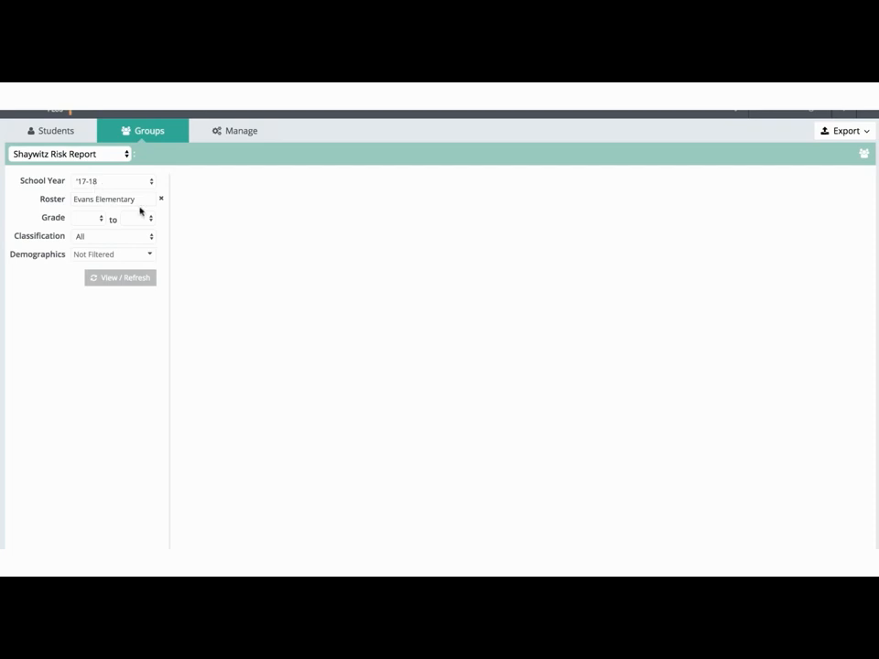
pyautogui.write('elem')
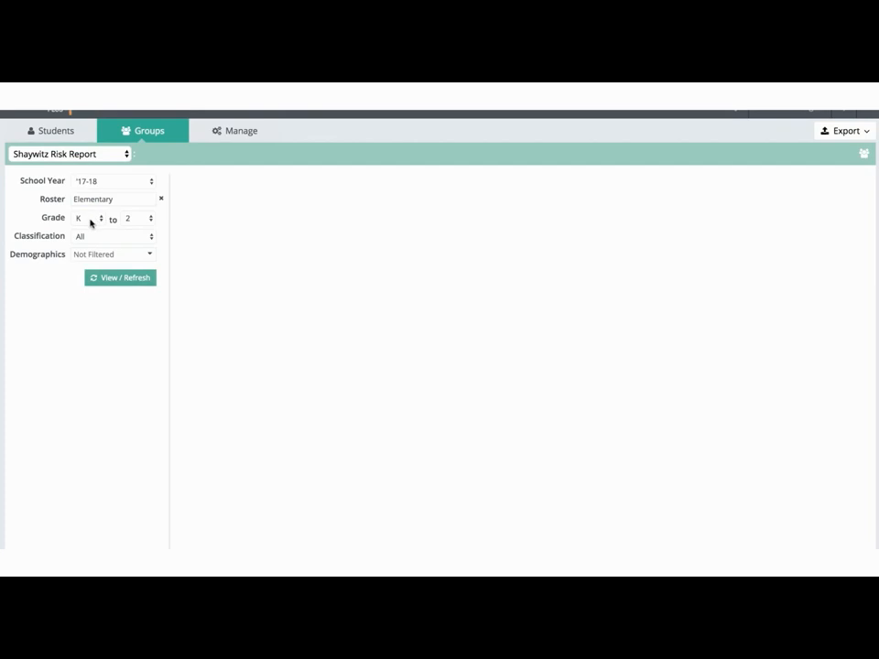
pyautogui.click(112, 236)
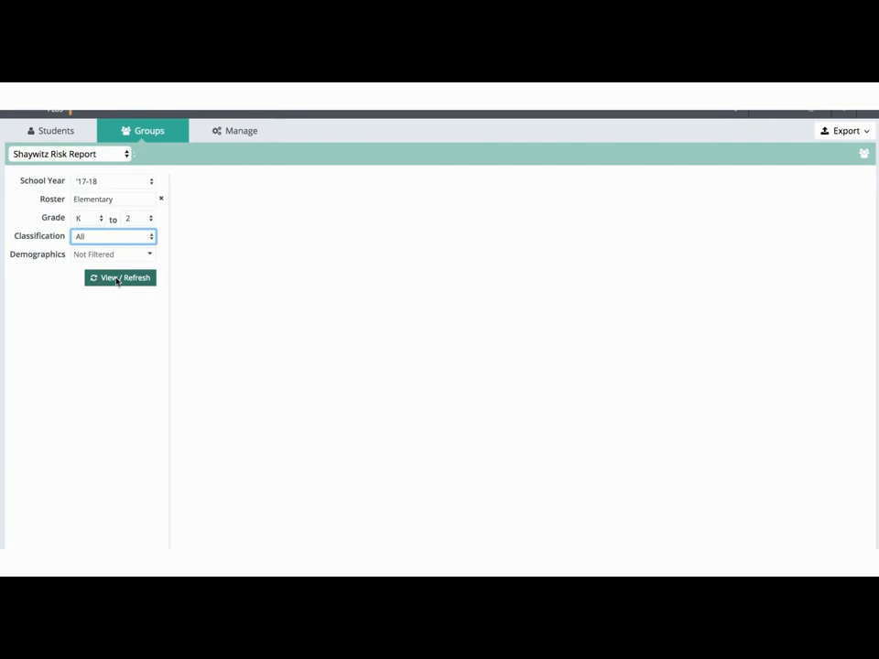
# Generate the risk report and scroll down to the Risk Status table and summary
pyautogui.click(119, 278)
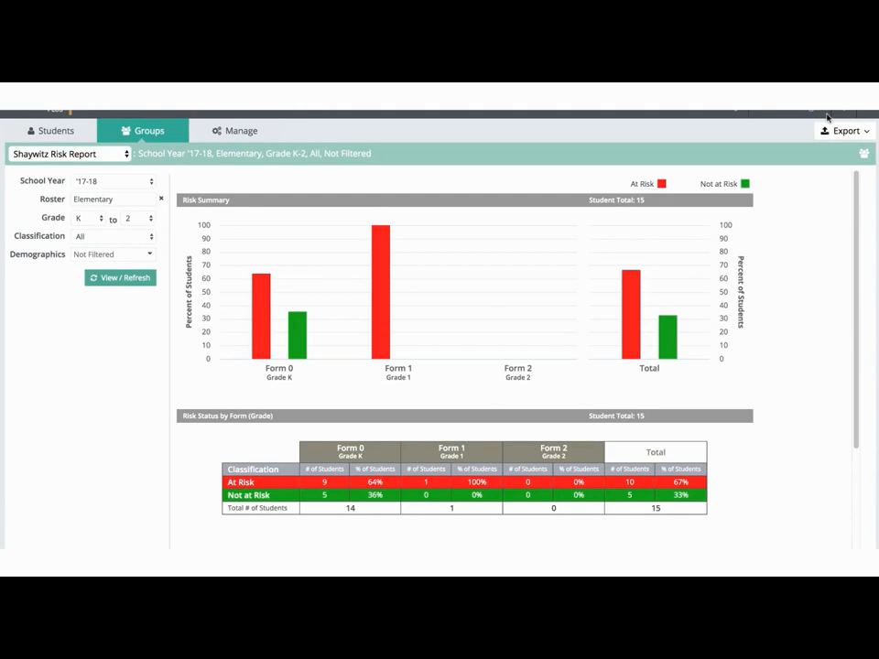
pyautogui.moveTo(462, 407)
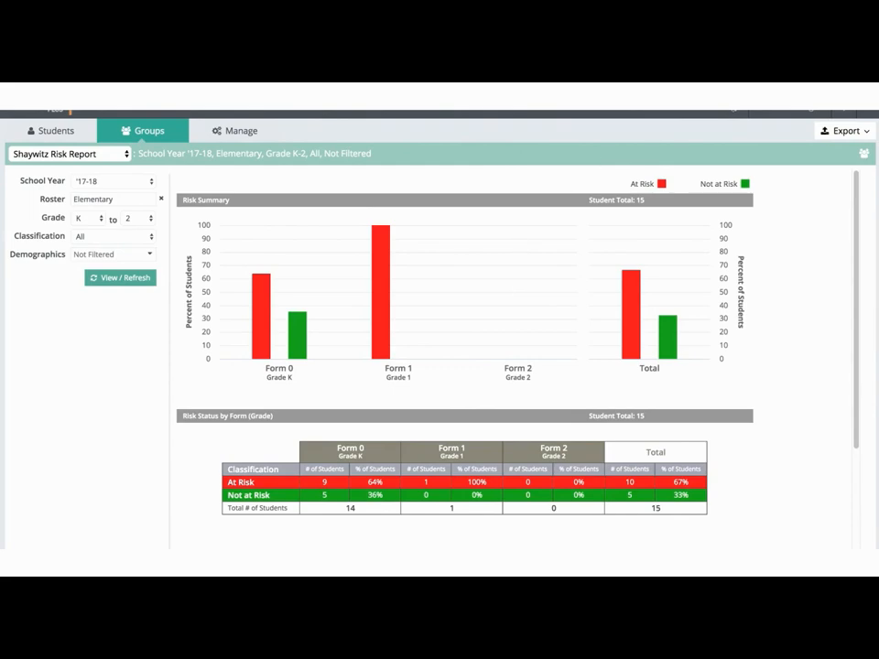
pyautogui.scroll(-3)
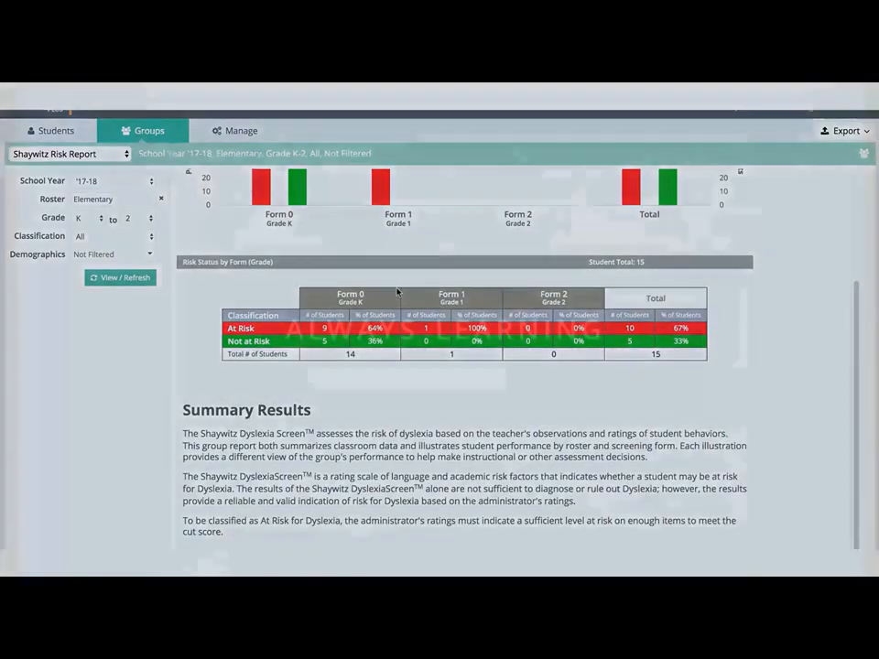